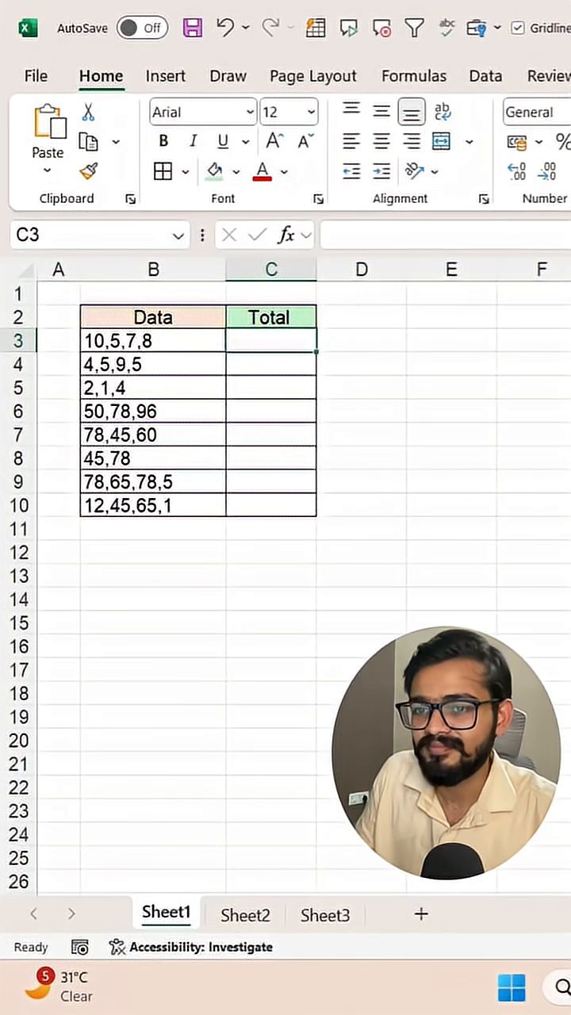
Enter a hand-typed addition =10+5... in C3 giving 30, then abandon a manual sum started in C4
type("=10+5")
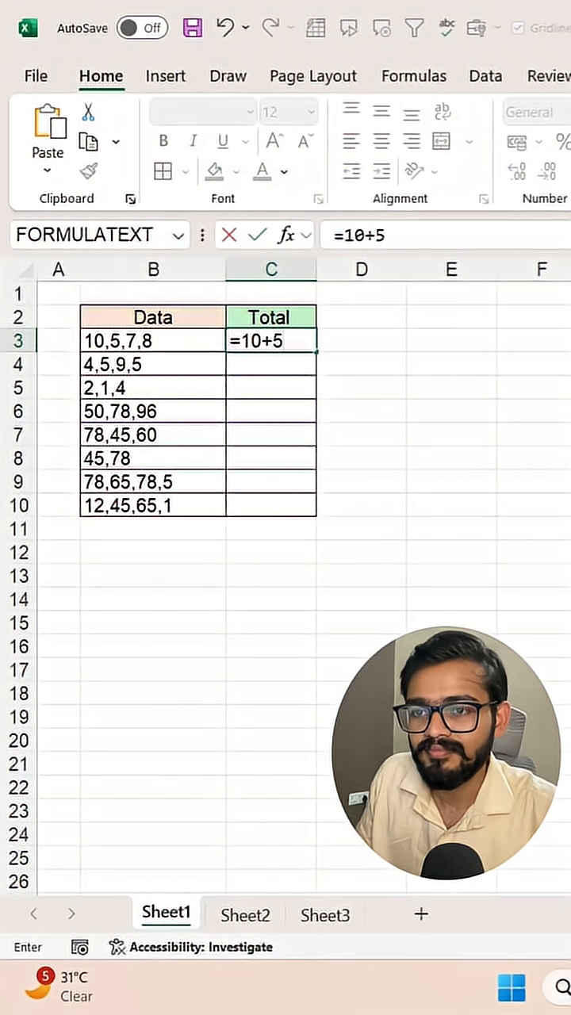
key("Return")
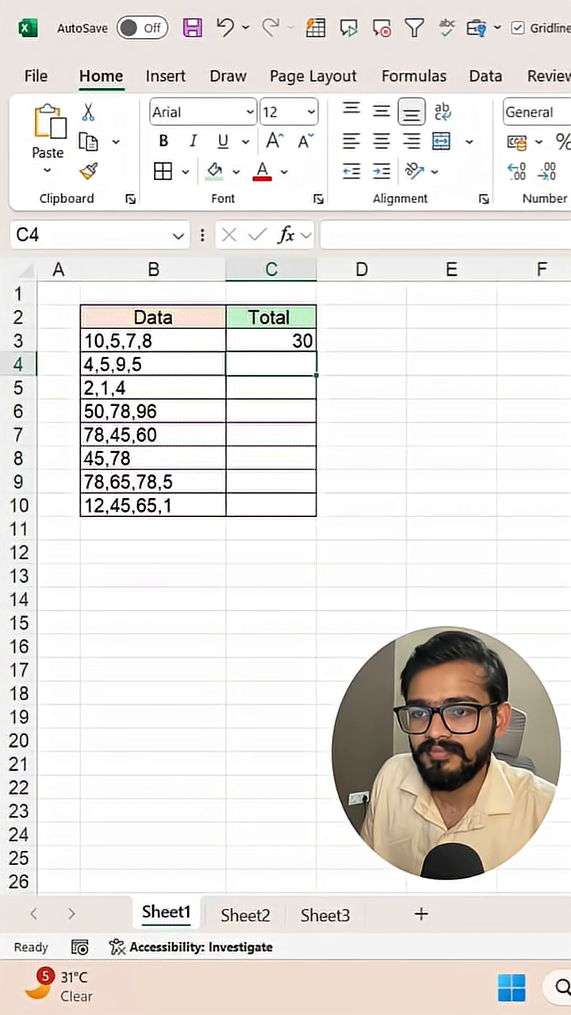
type("=")
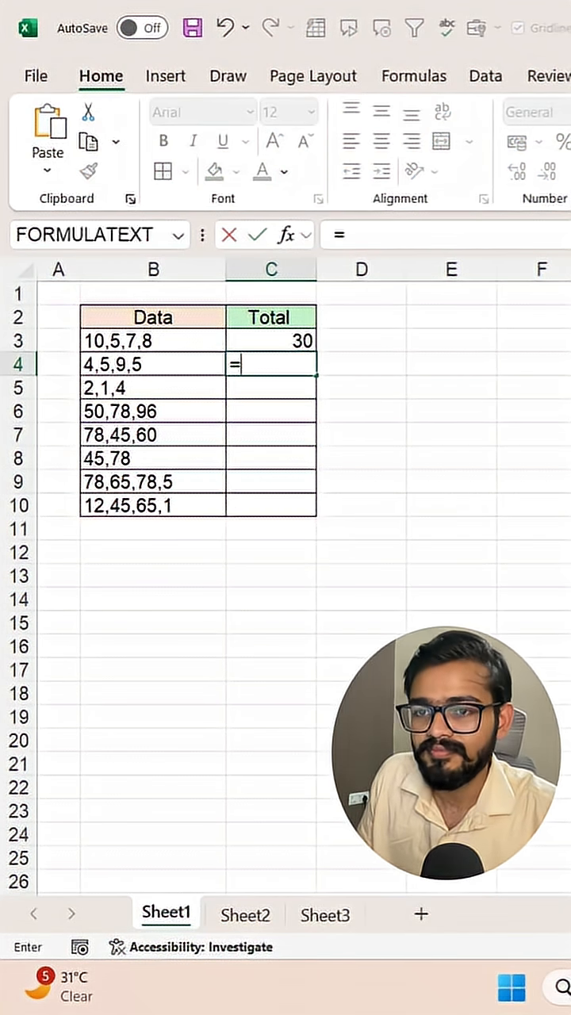
type("4+5+")
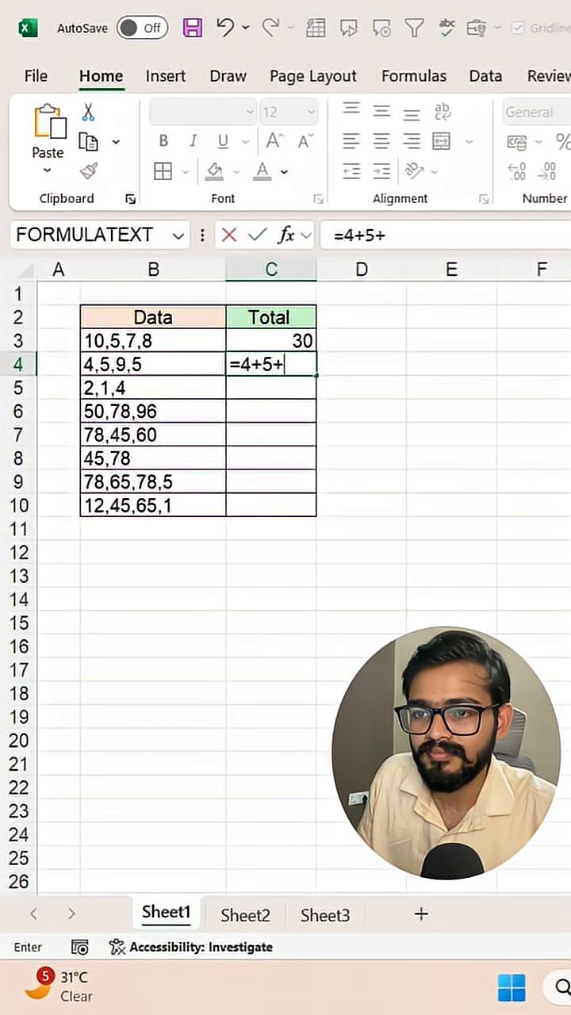
key("Return")
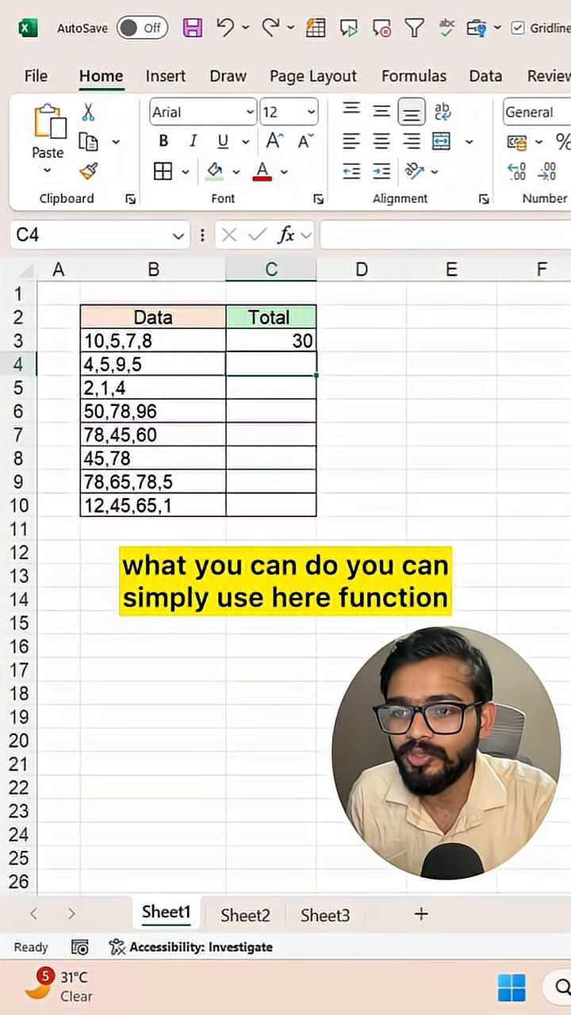
Enter =TEXTSPLIT(B3,",") in C3 so 10, 5, 7 and 8 spill across row 3
left_click(270, 340)
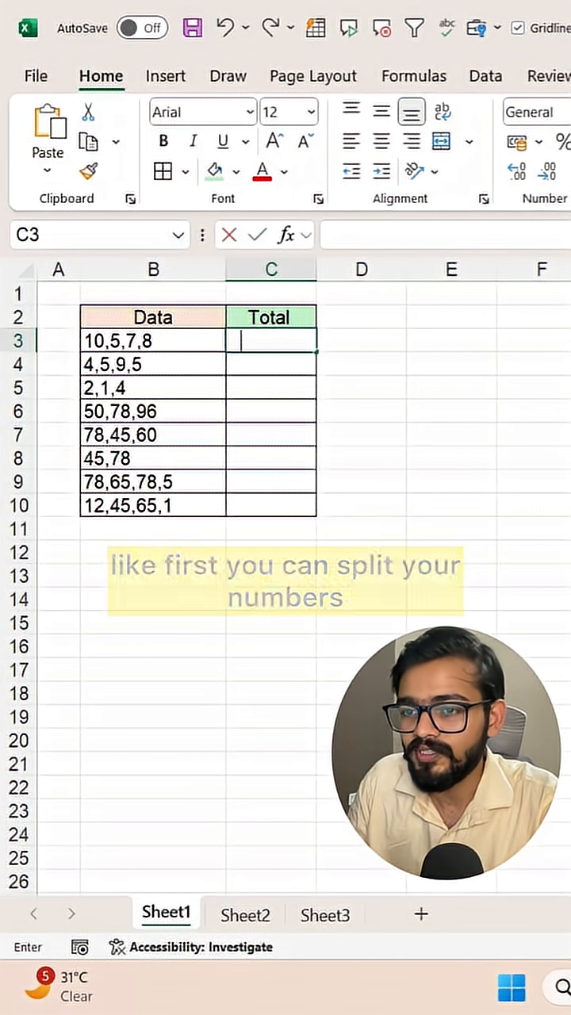
type("=")
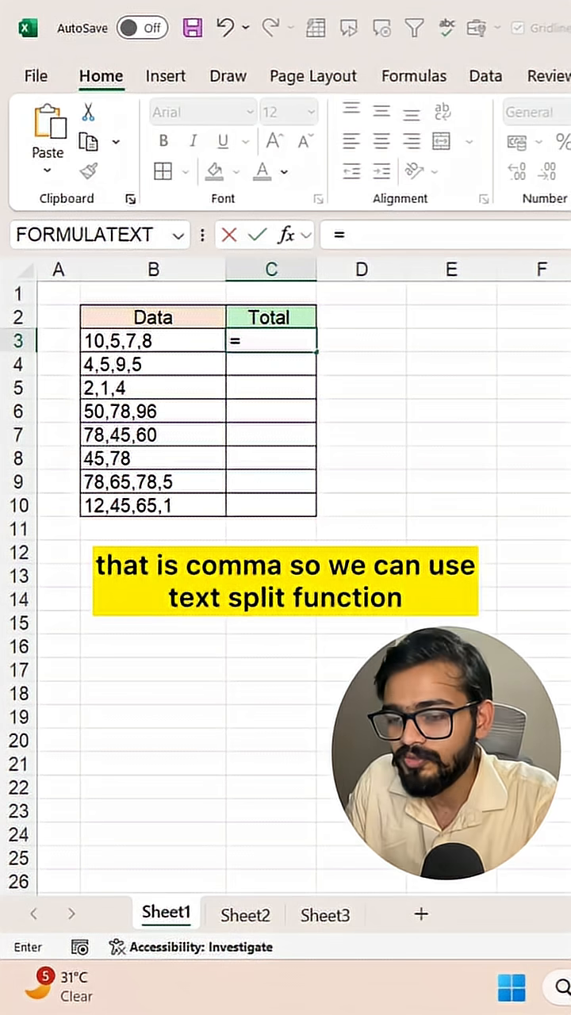
type("TEXTSPLIT(B3,")
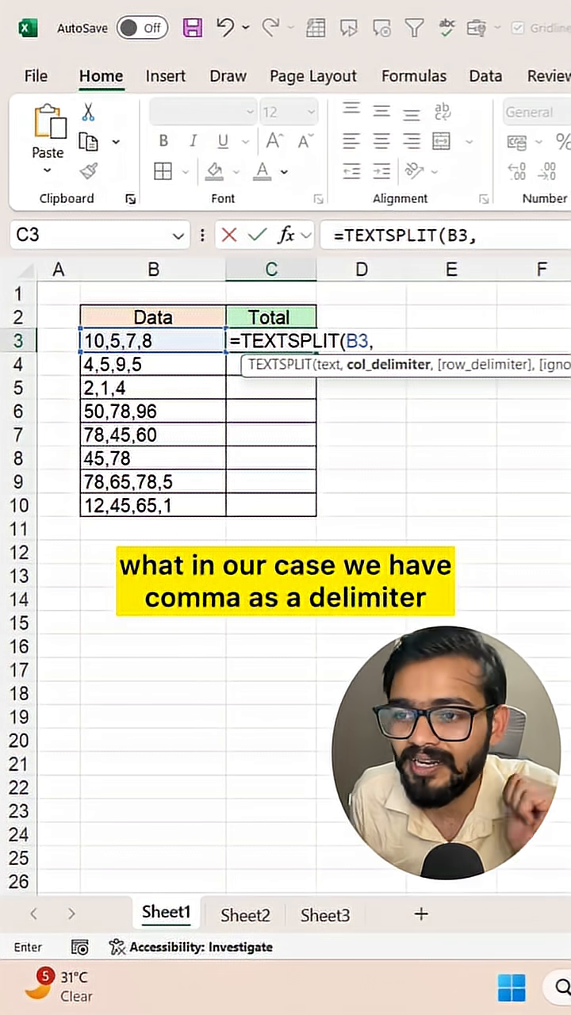
type("\",")
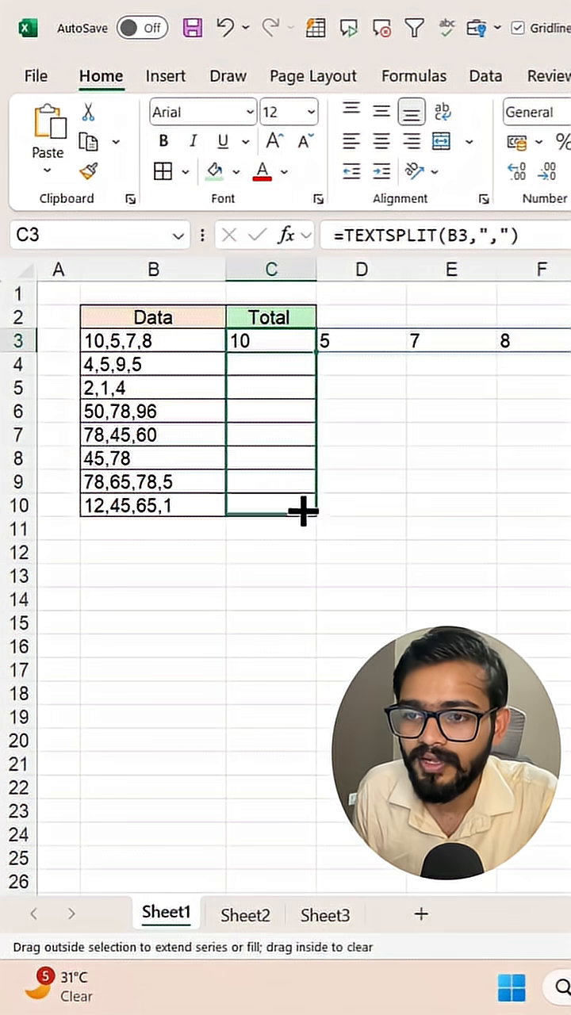
Fill the TEXTSPLIT formula from C3 down to row 10
double_click(270, 339)
type("sum(")
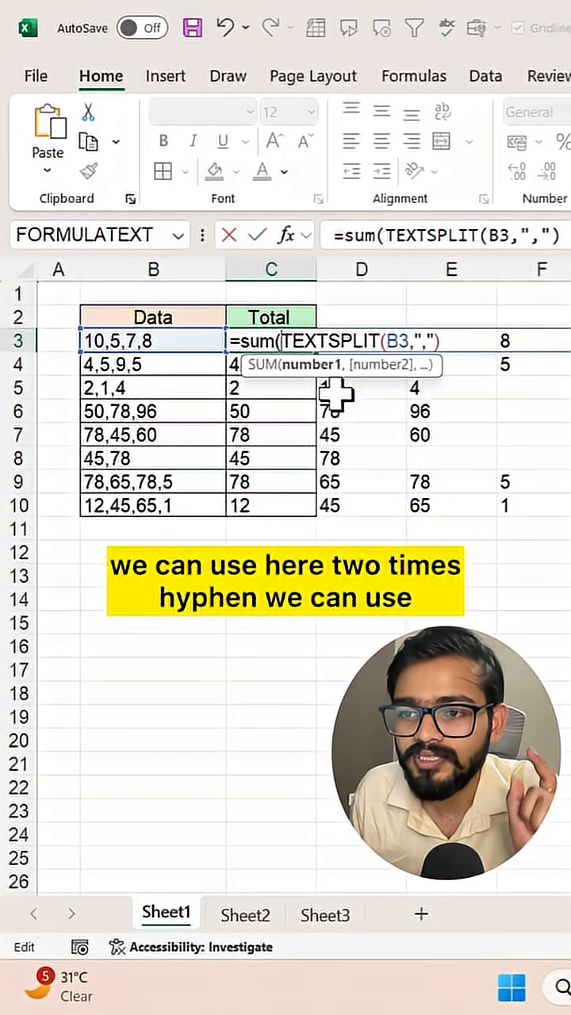
Make C3 =SUM(--TEXTSPLIT(B3,",")) so it returns the total 30
type("--")
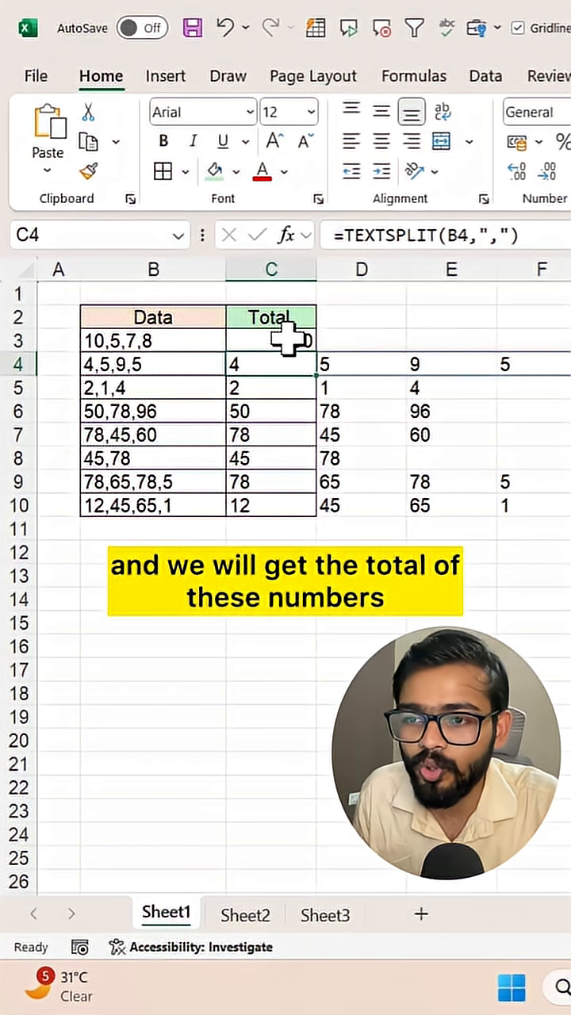
left_click(271, 340)
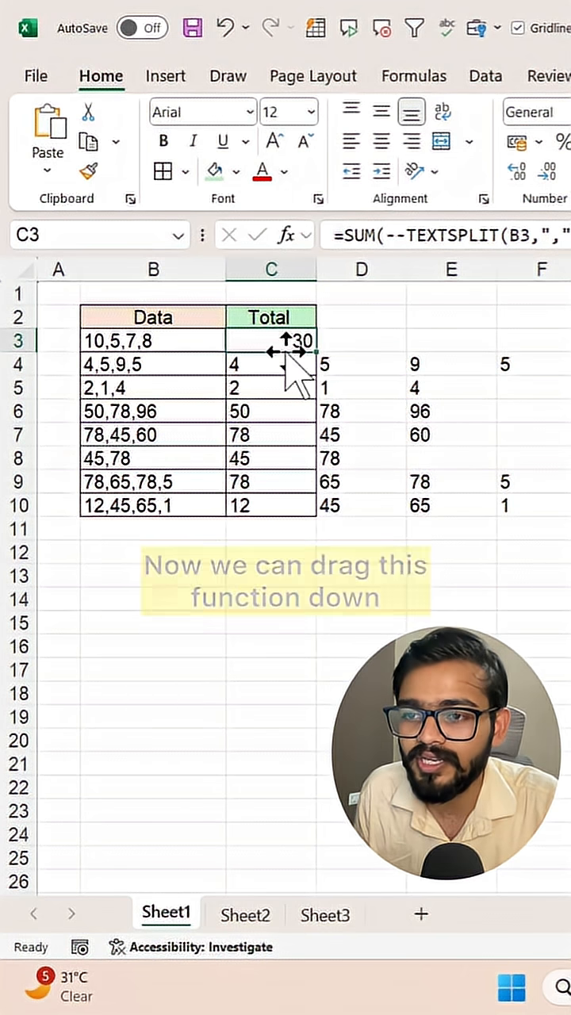